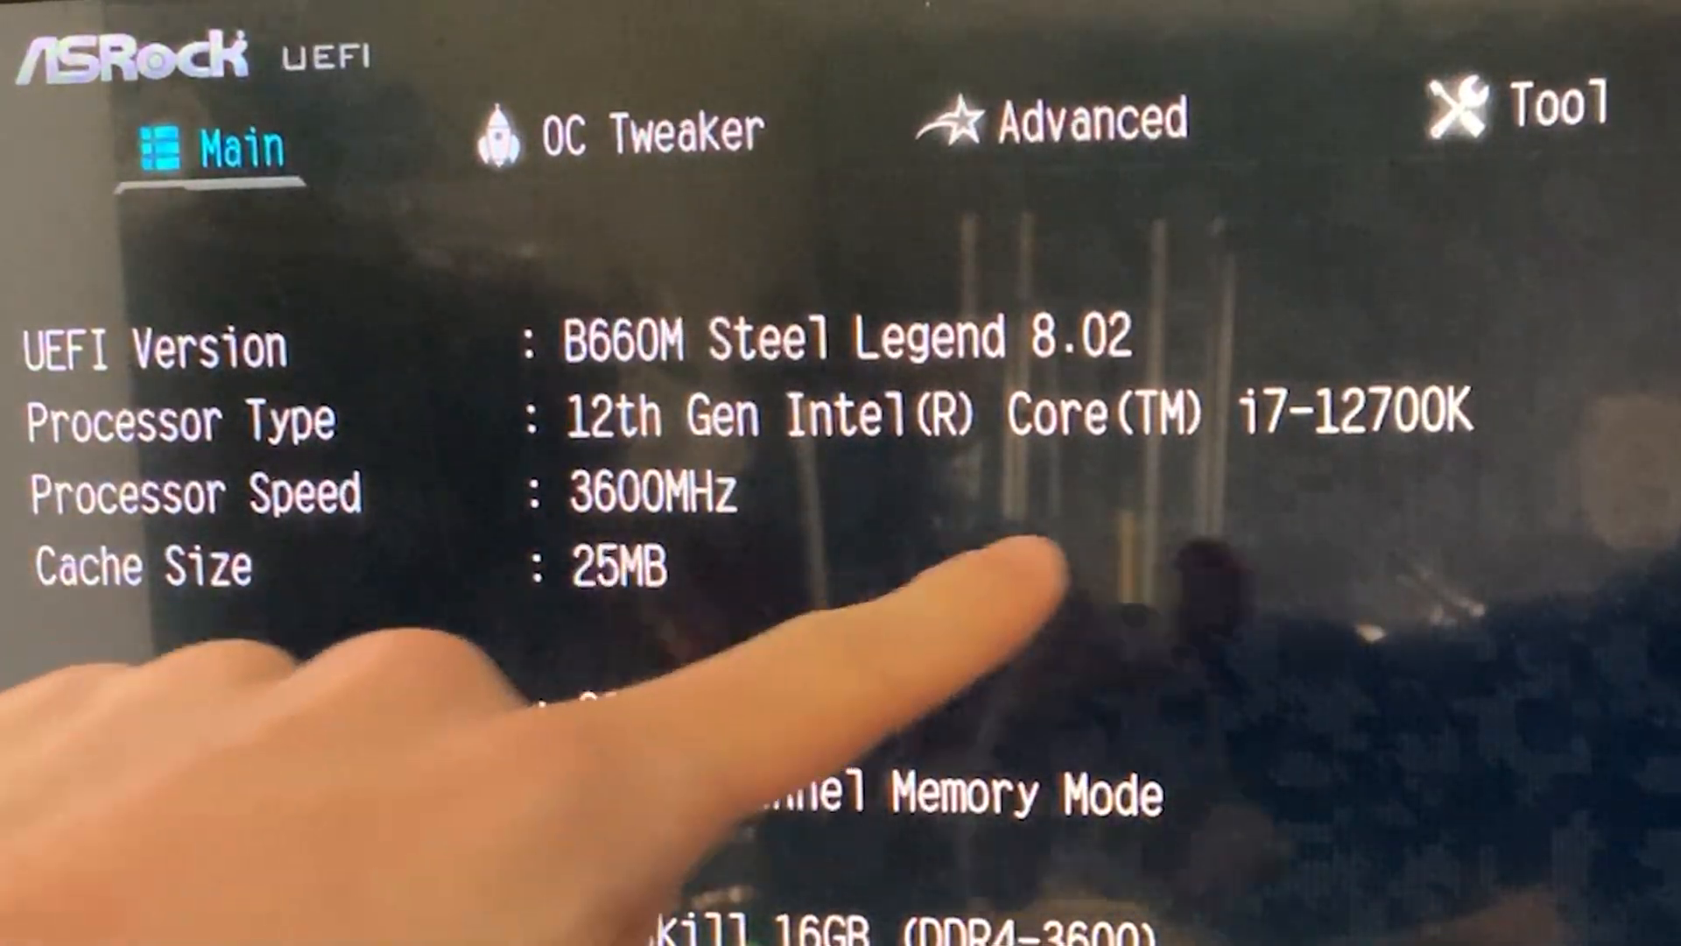
Switch from the system overview to the OC Tweaker page.
click(622, 128)
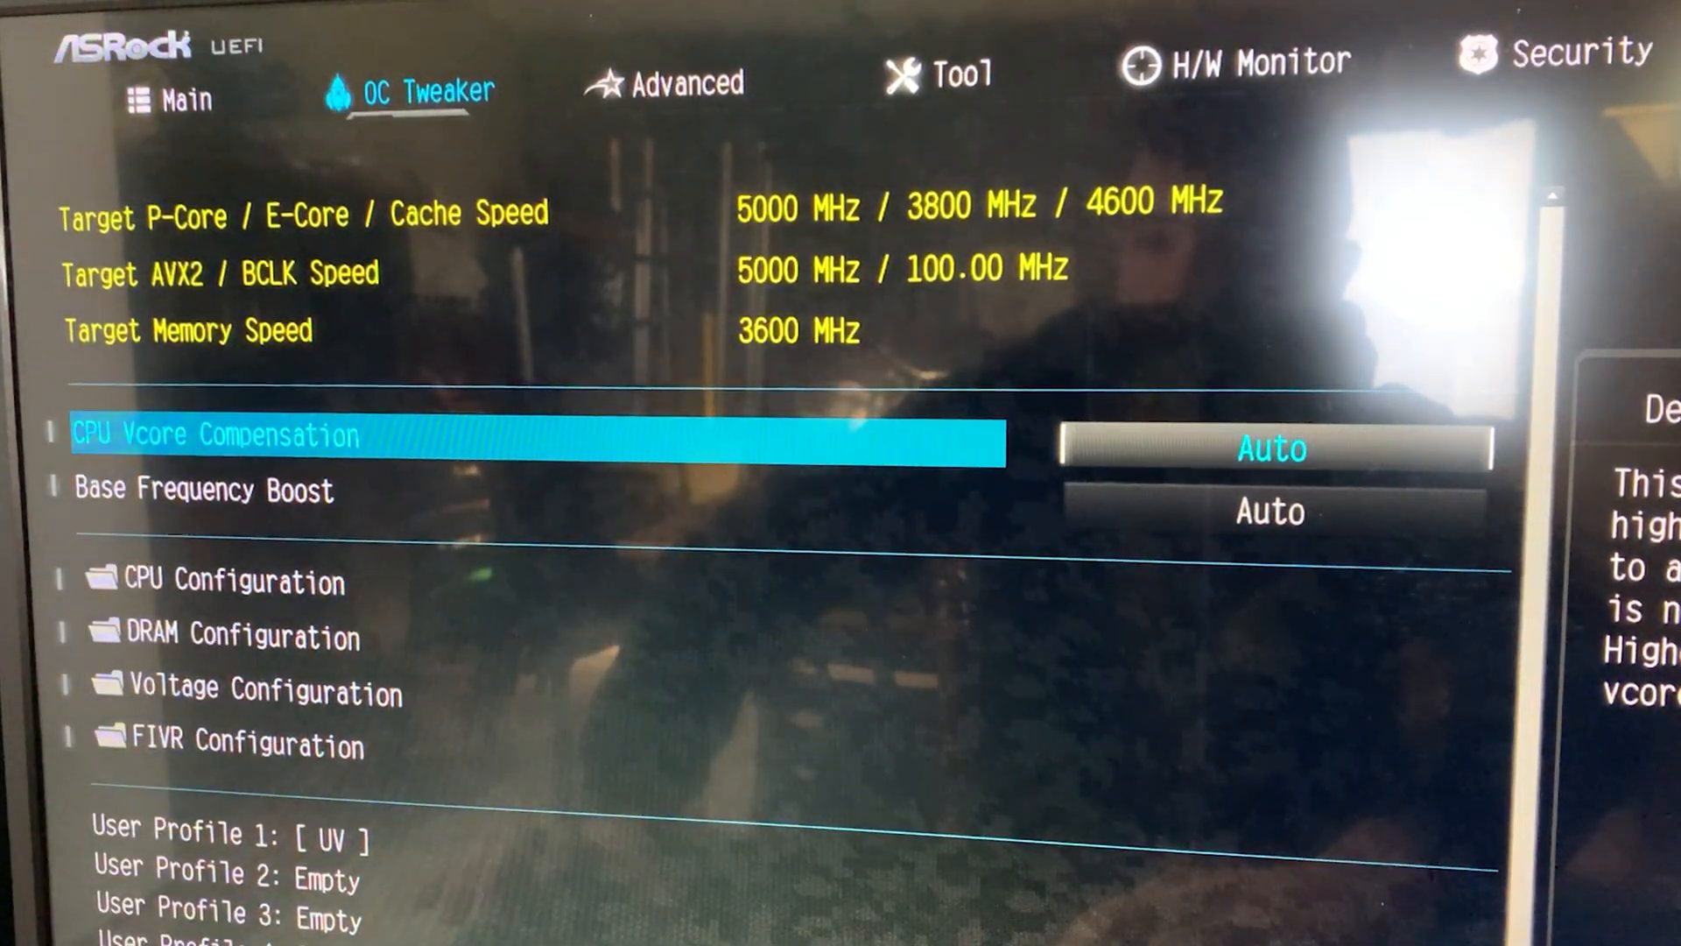
Change Base Frequency Boost from Auto to 240 W.
click(1272, 511)
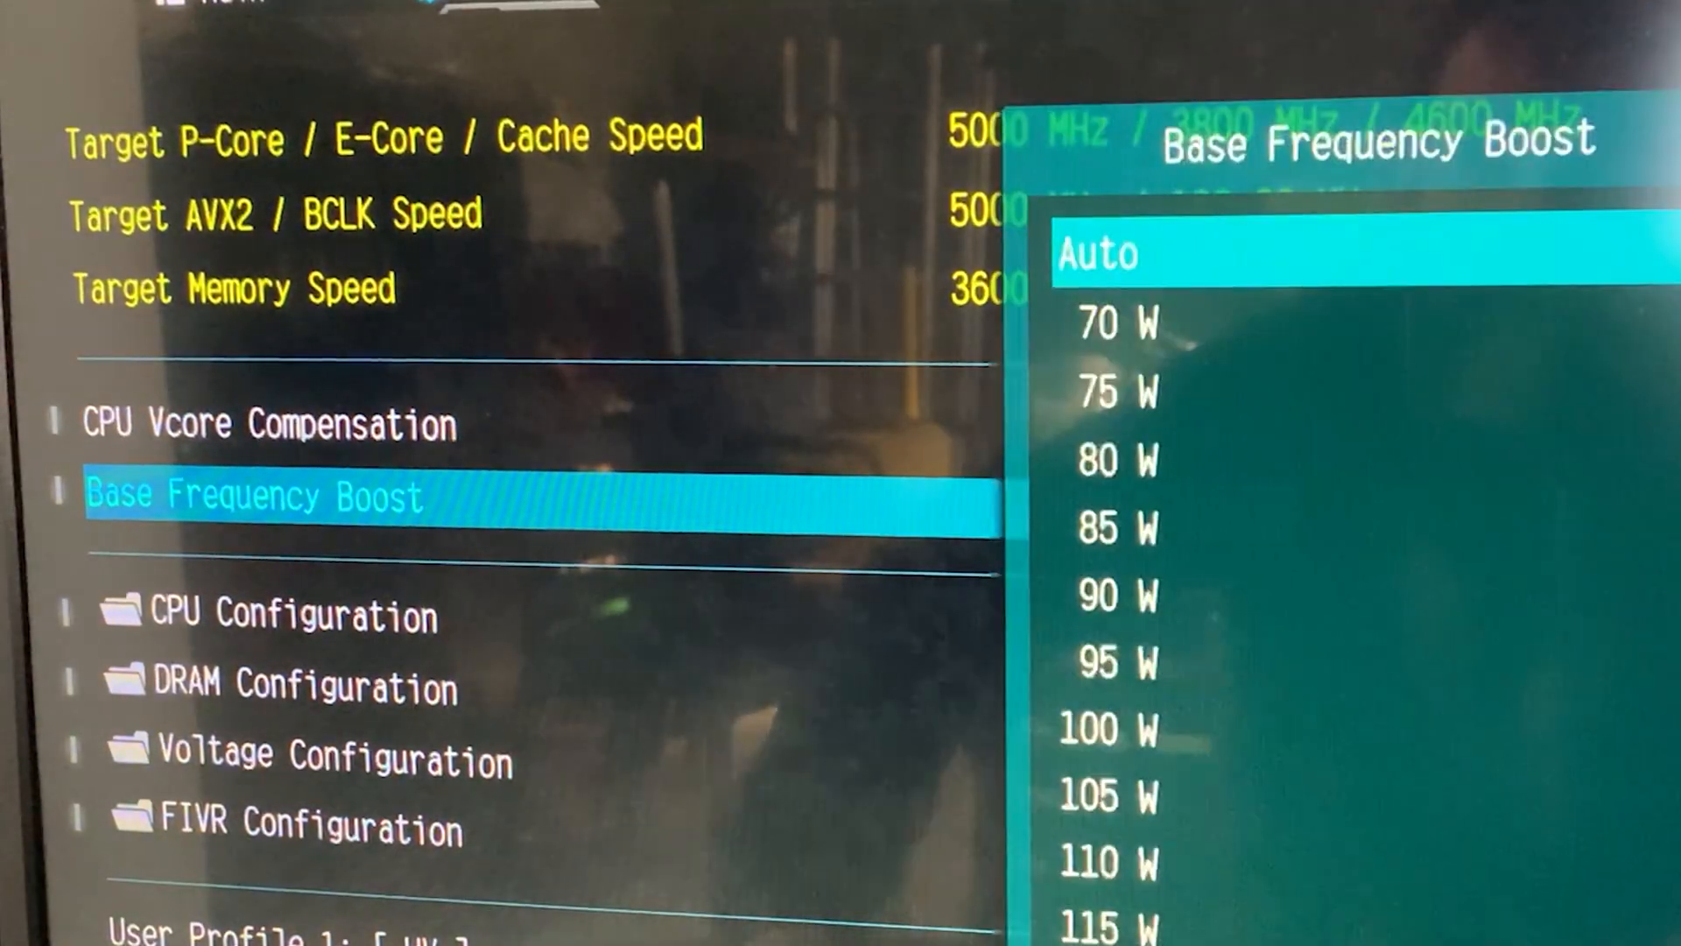
scroll(down, 3)
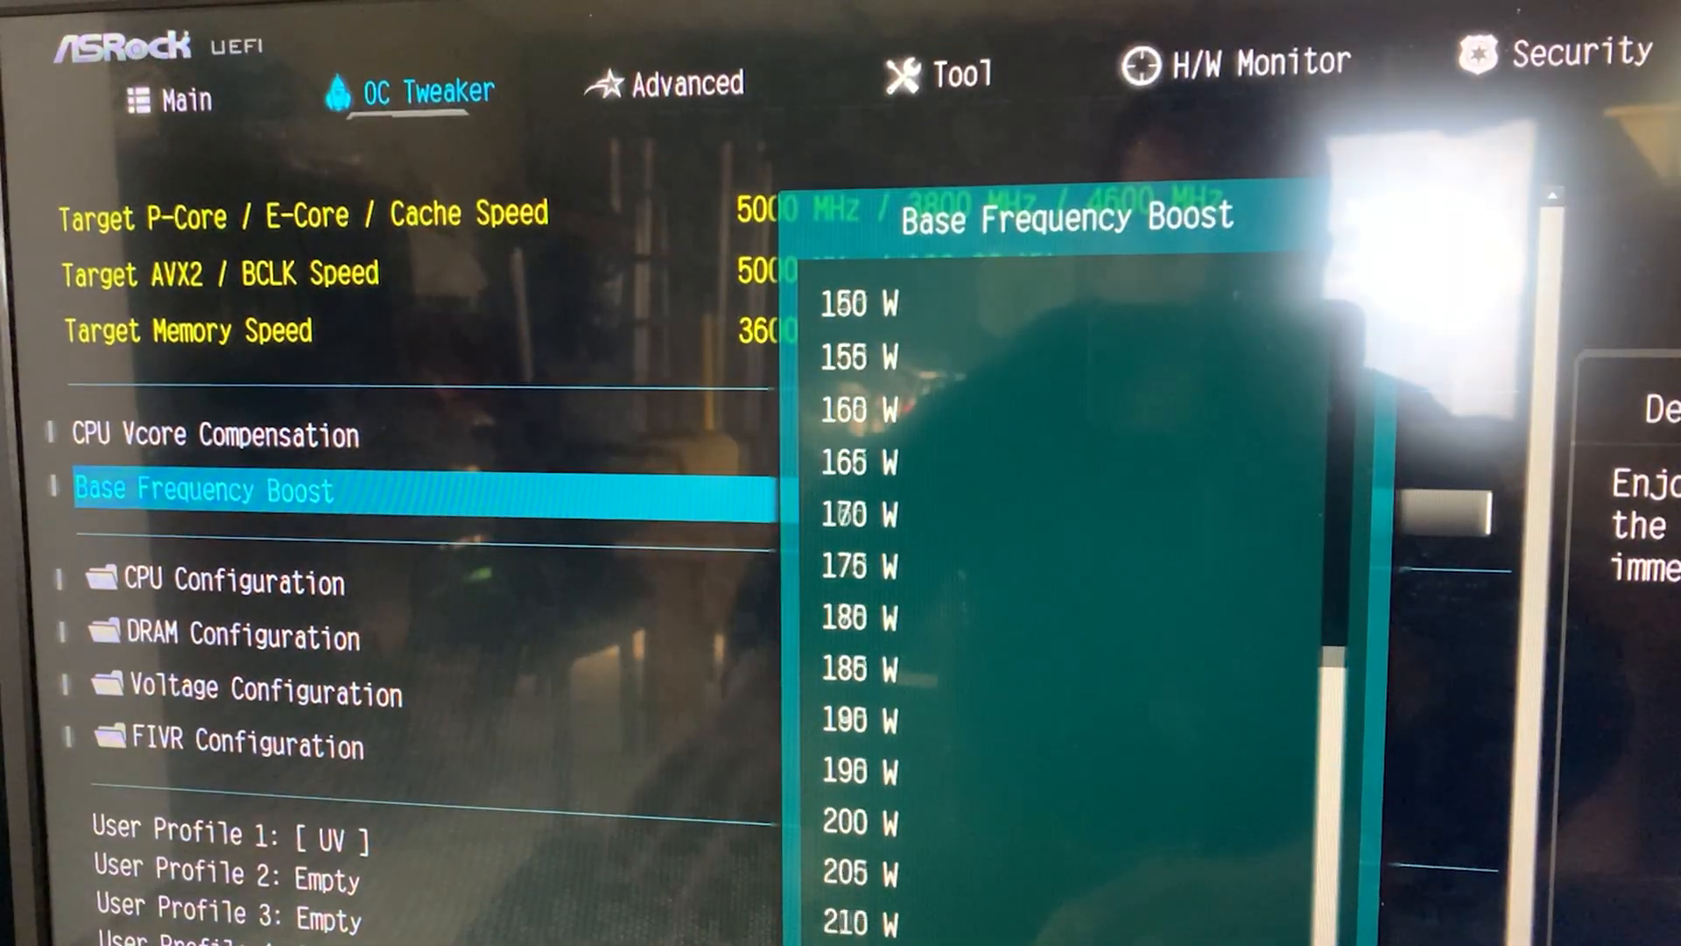
scroll(down, 3)
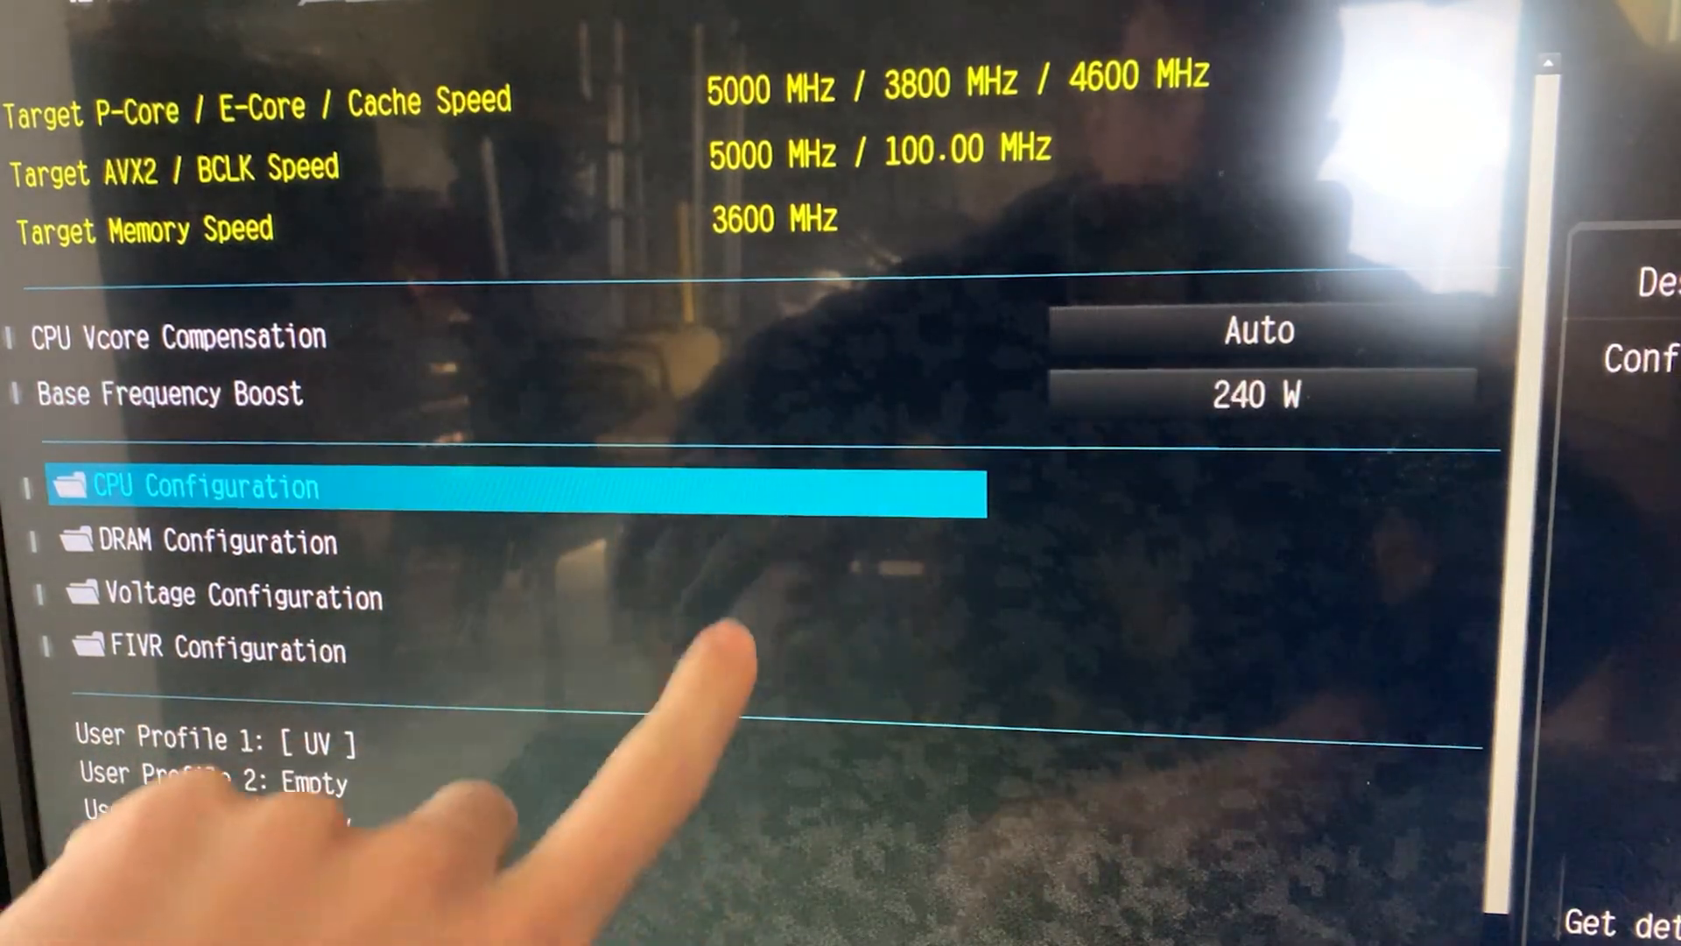
Review Dual Tau Boost and the power limit entries under CPU Configuration.
click(199, 485)
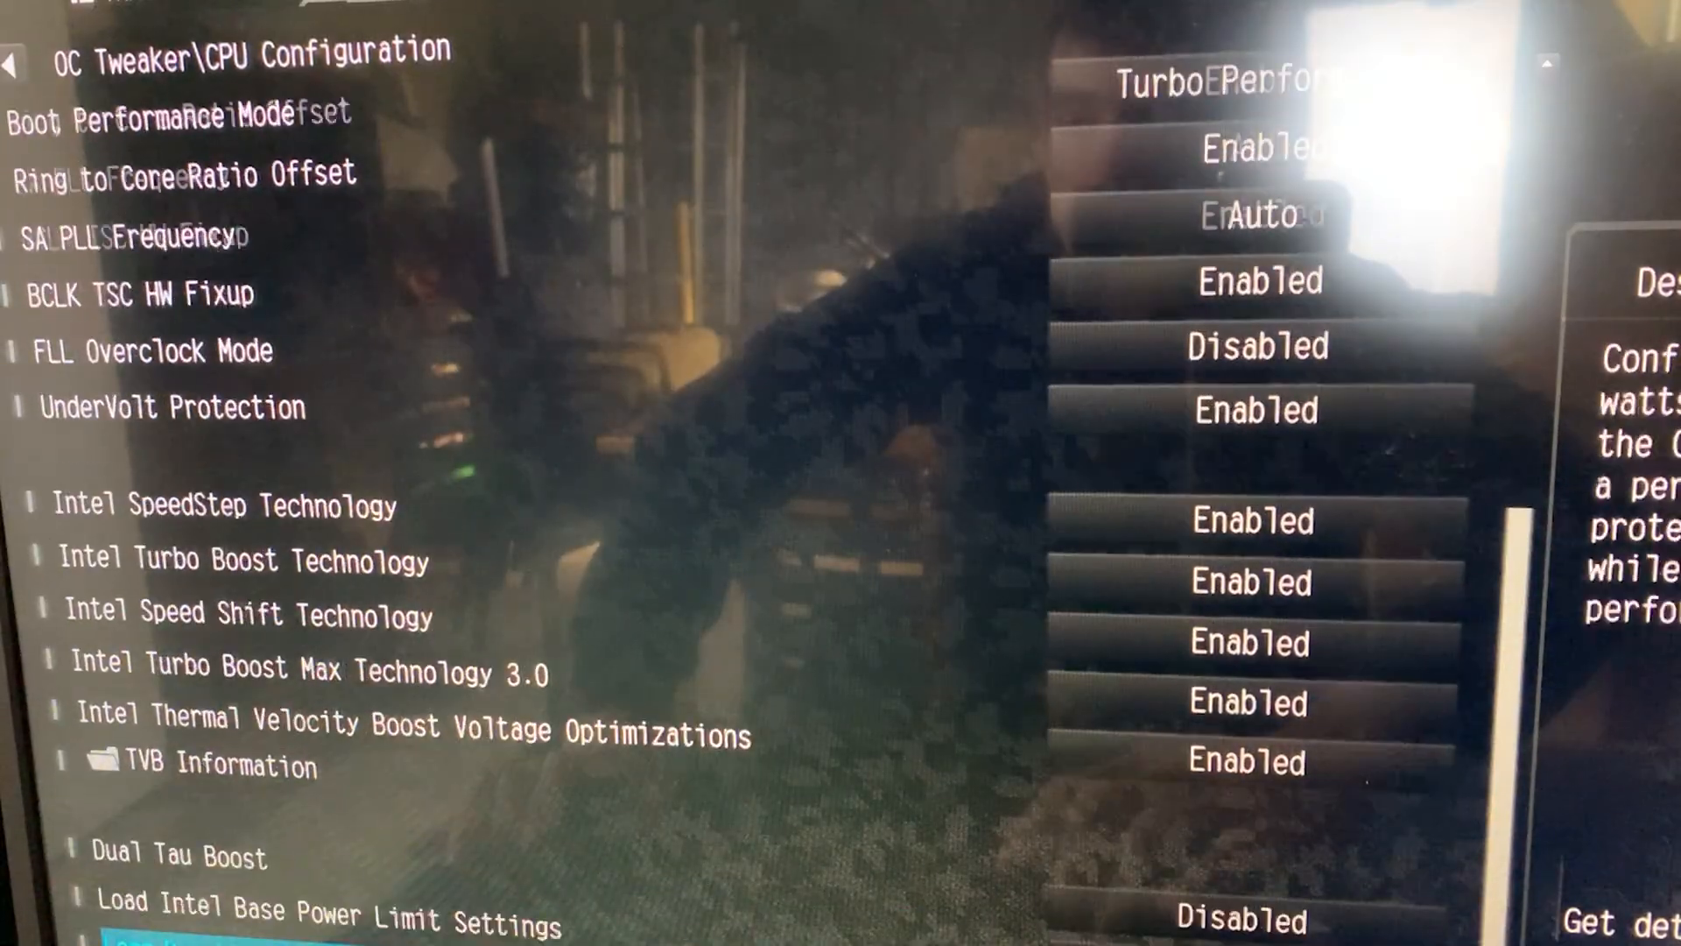
scroll(down, 3)
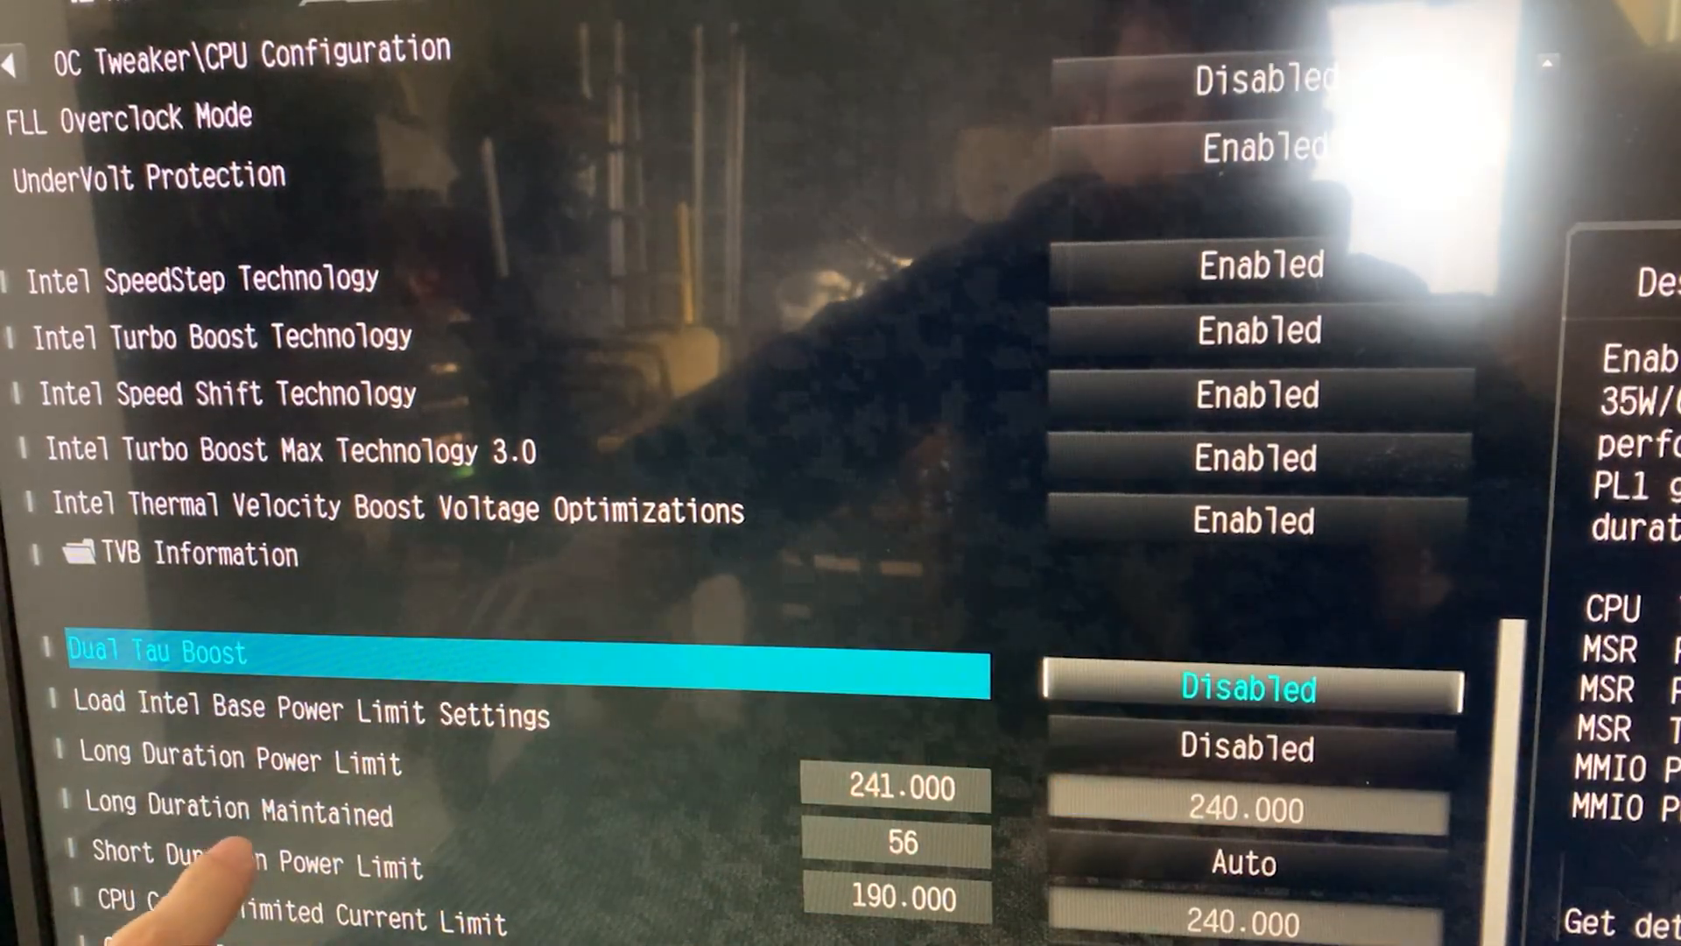
key(Down)
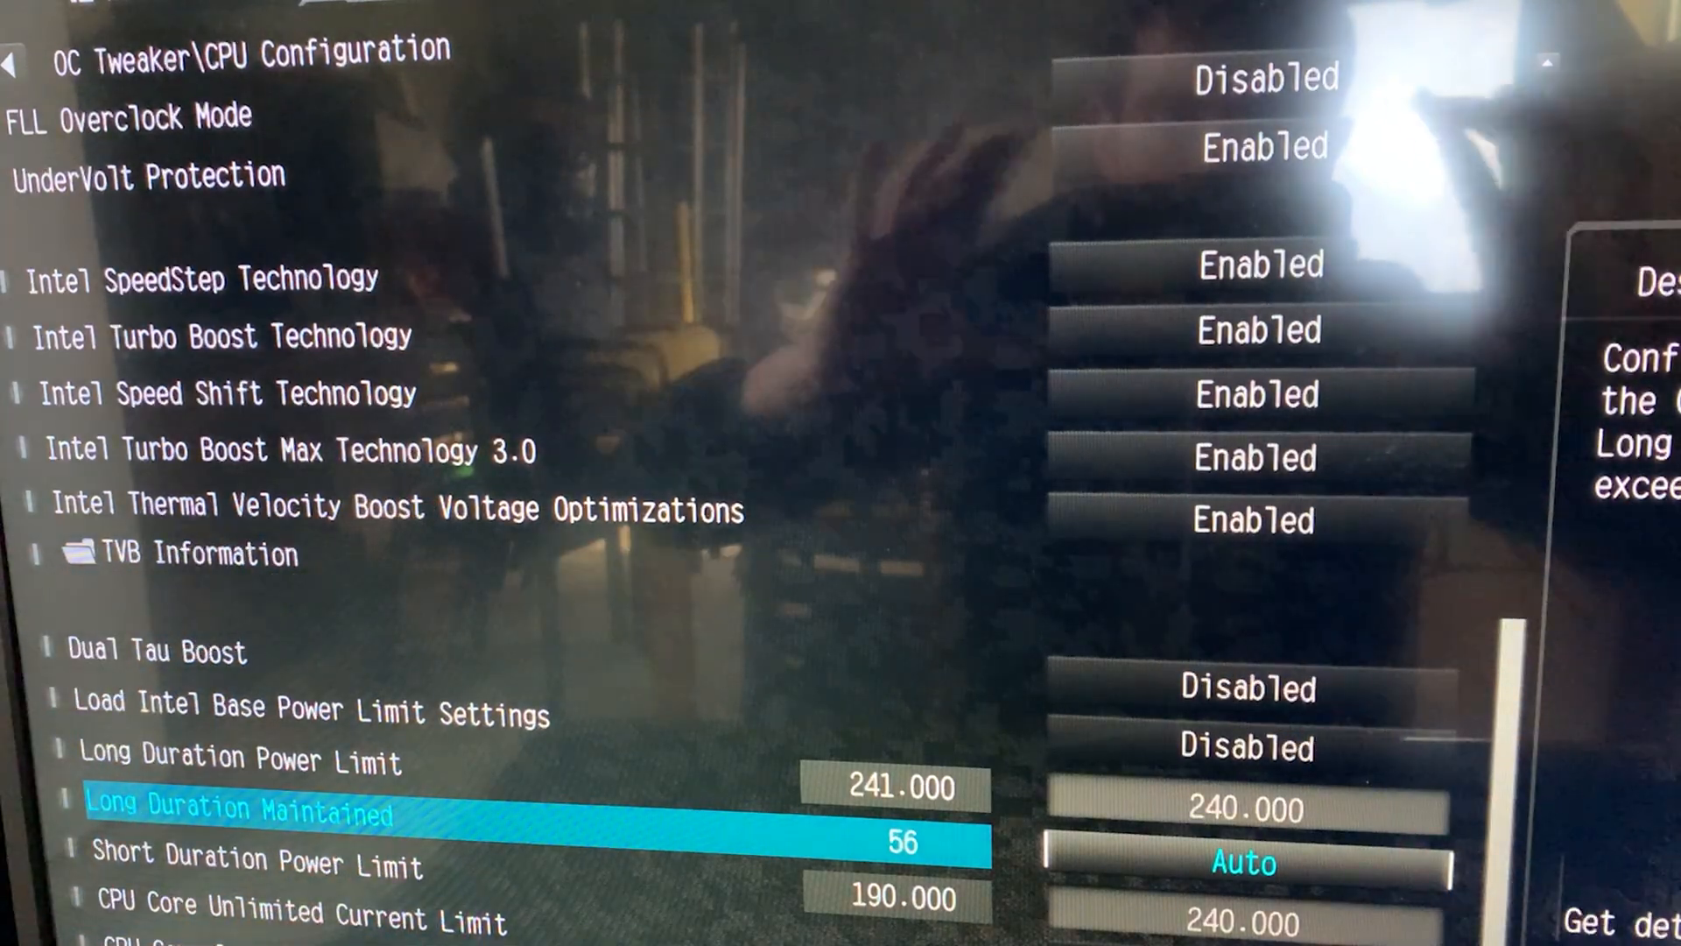
scroll(down, 3)
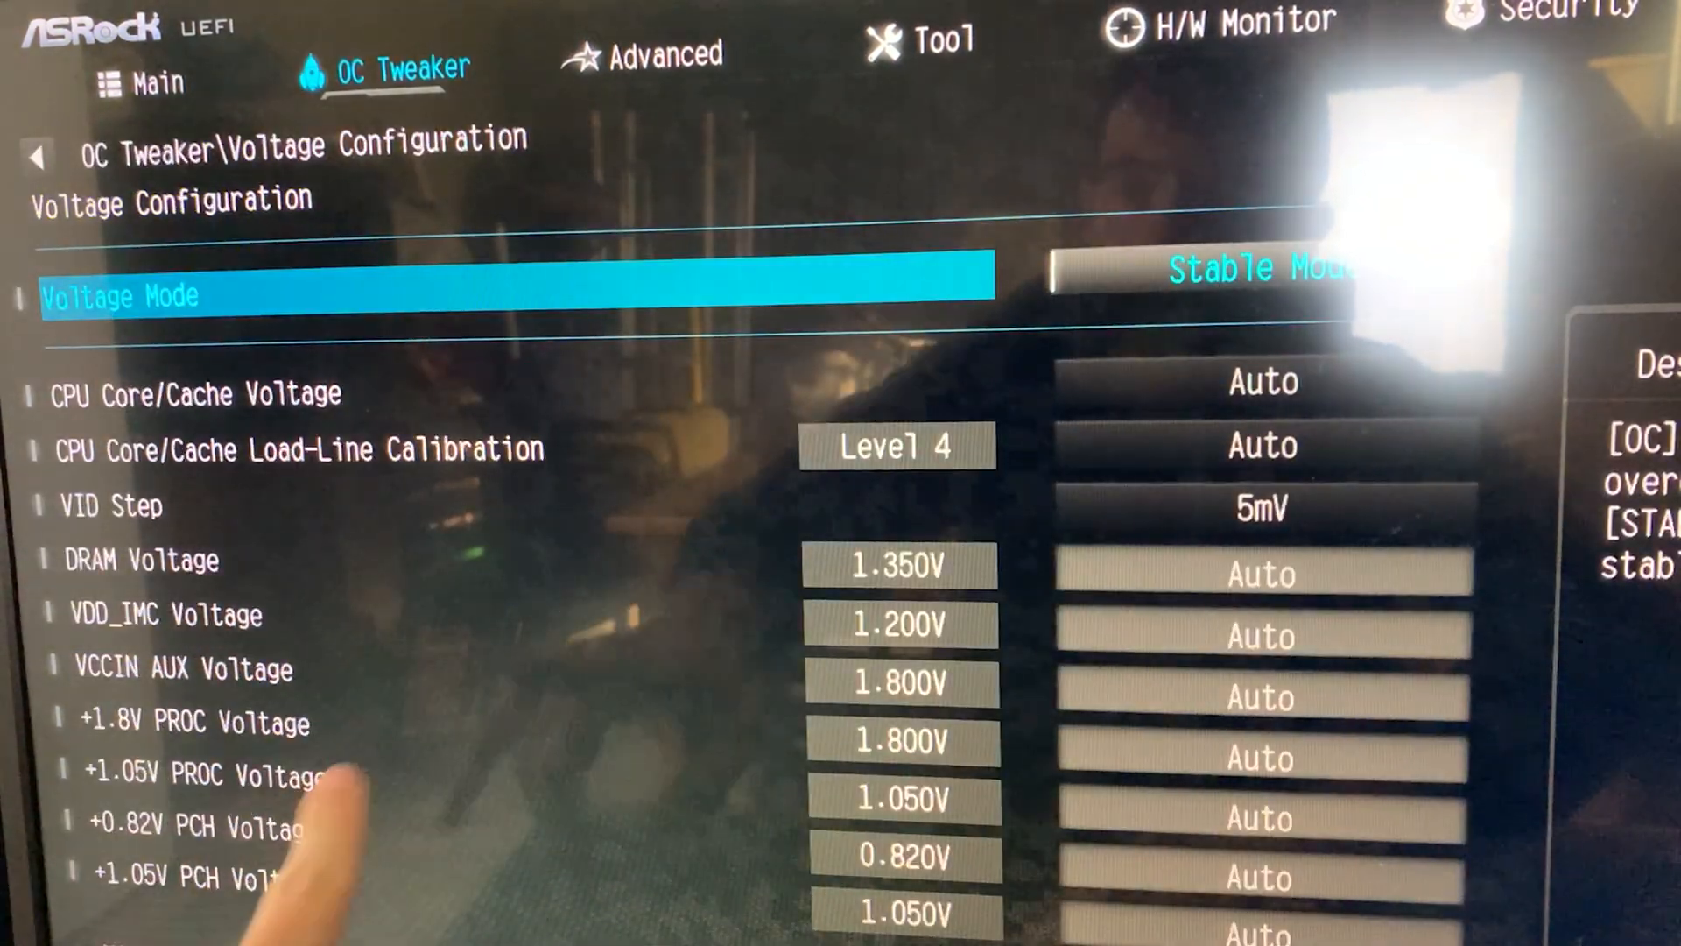
Bring up the Auto/Offset/Fixed mode list for CPU Core/Cache Voltage.
key(Down)
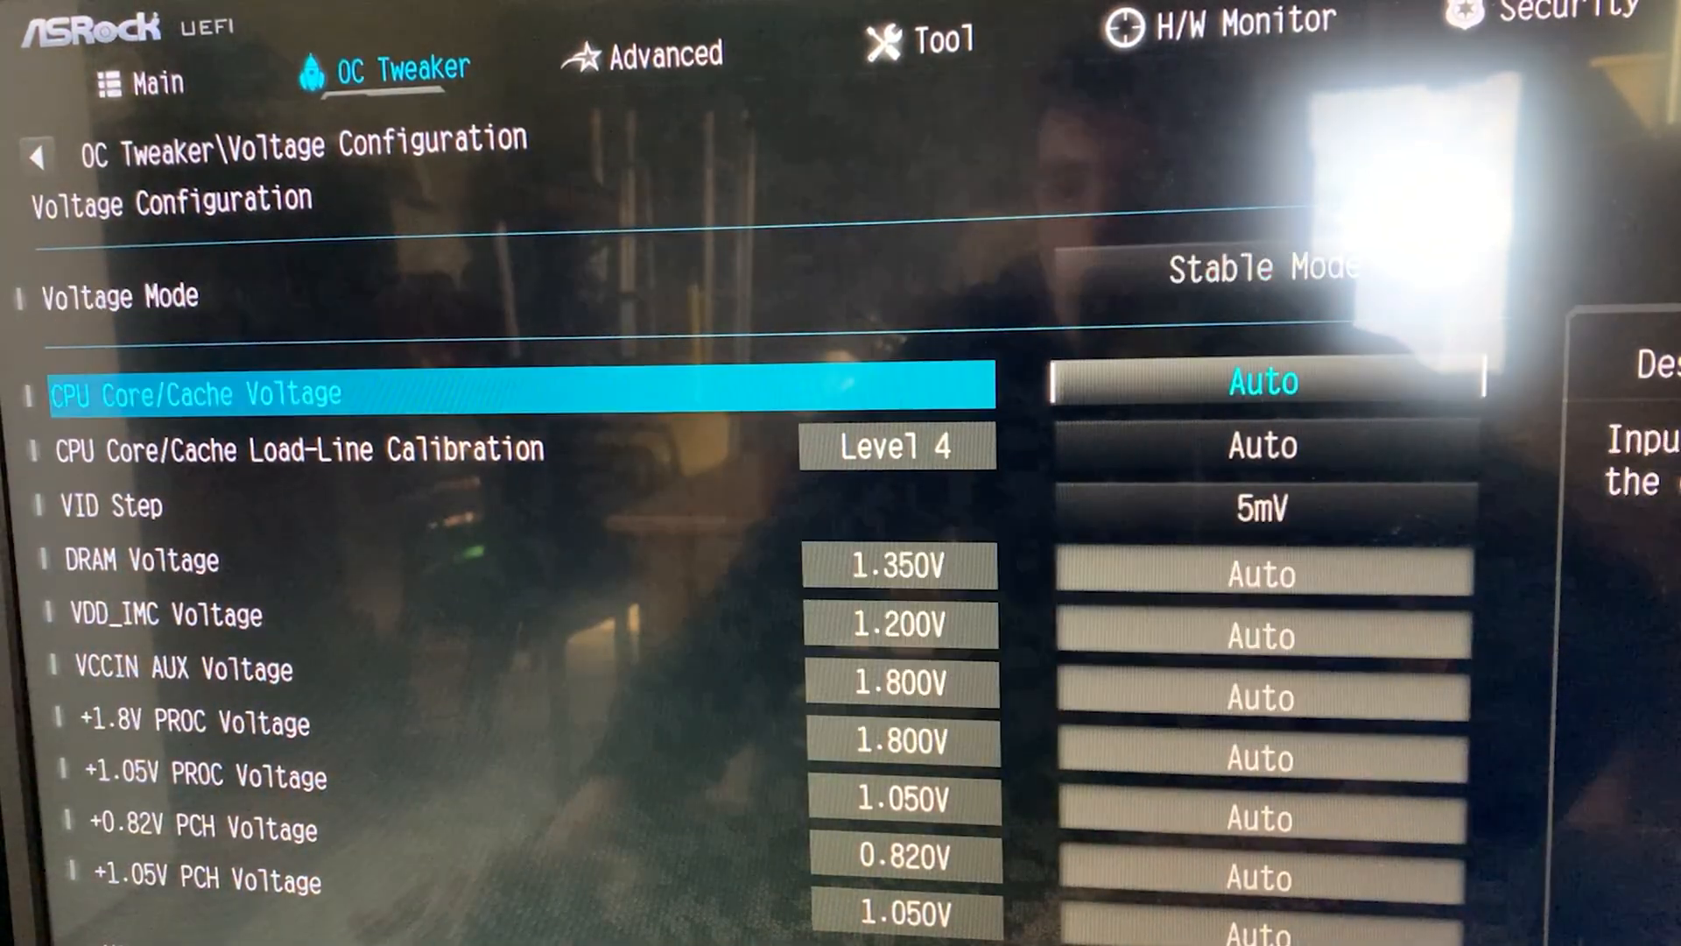
click(1262, 382)
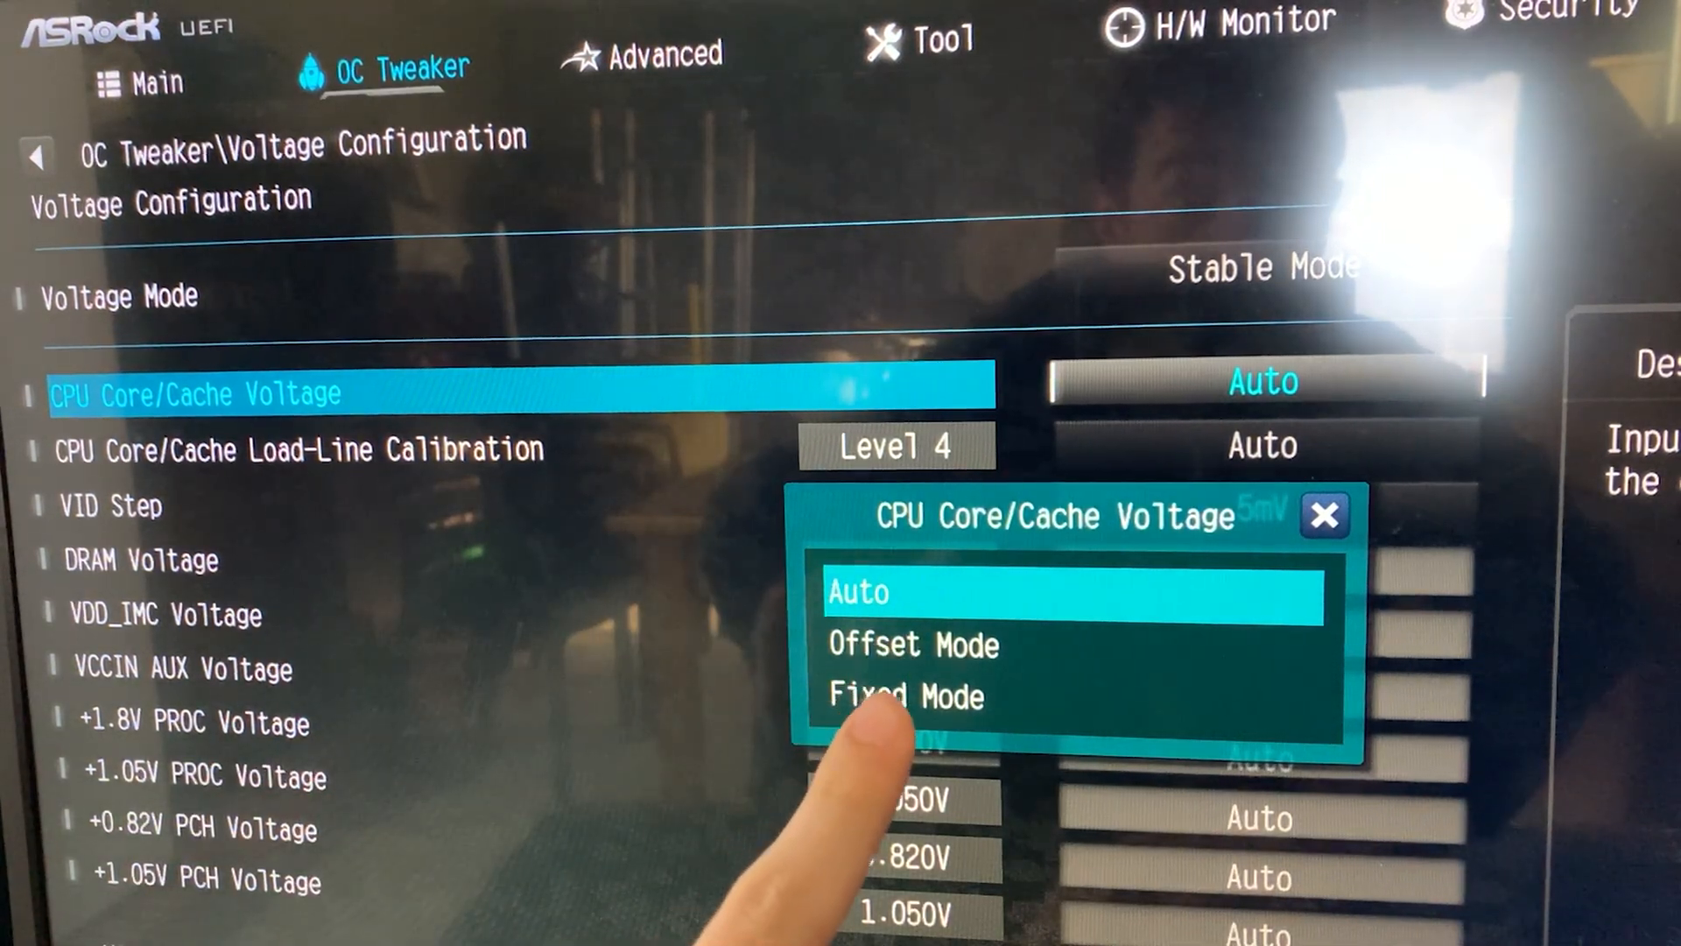
Set CPU Core/Cache Voltage to Offset Mode with a -100 mV offset.
click(910, 645)
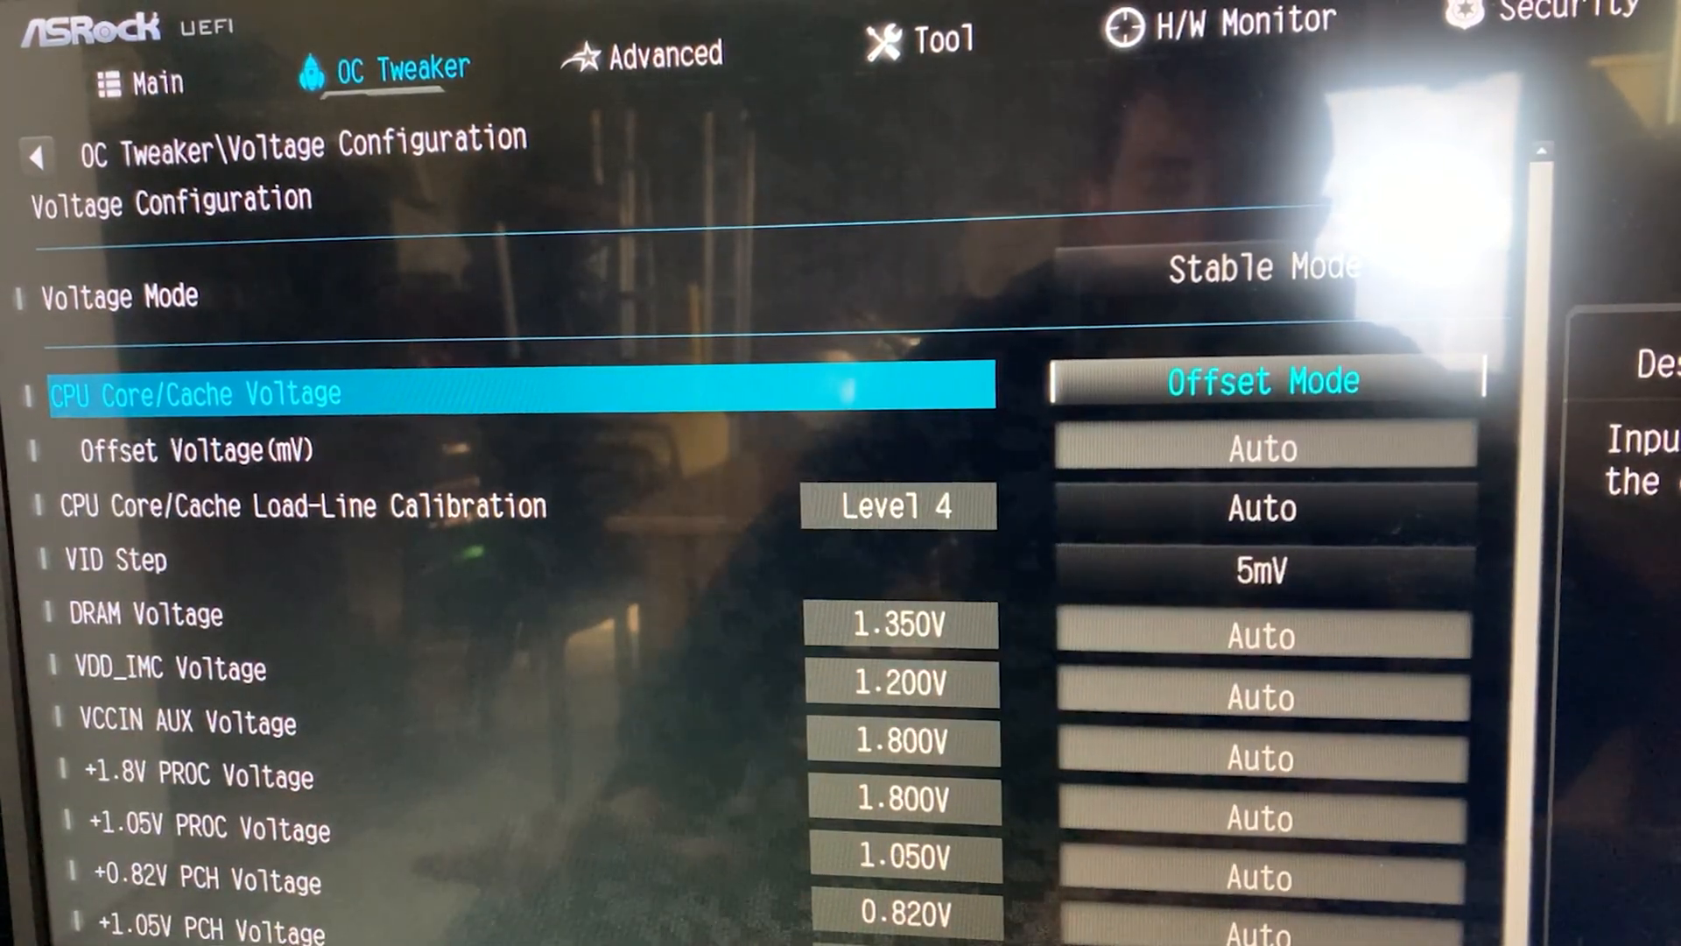
key(Down)
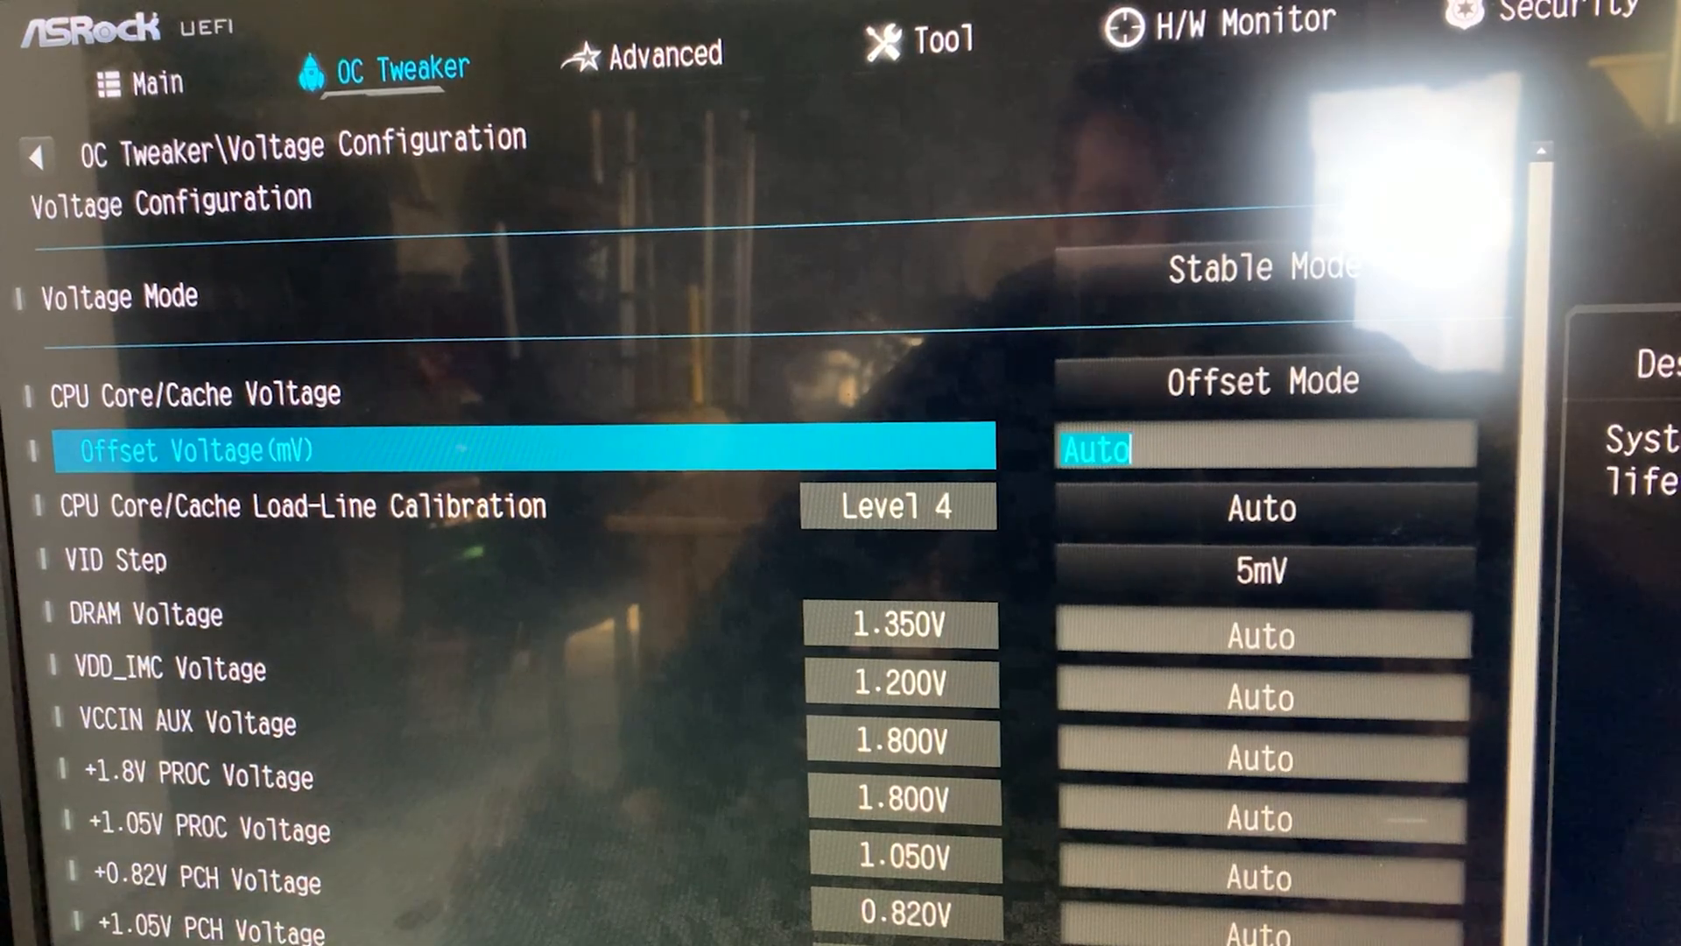
text(-5)
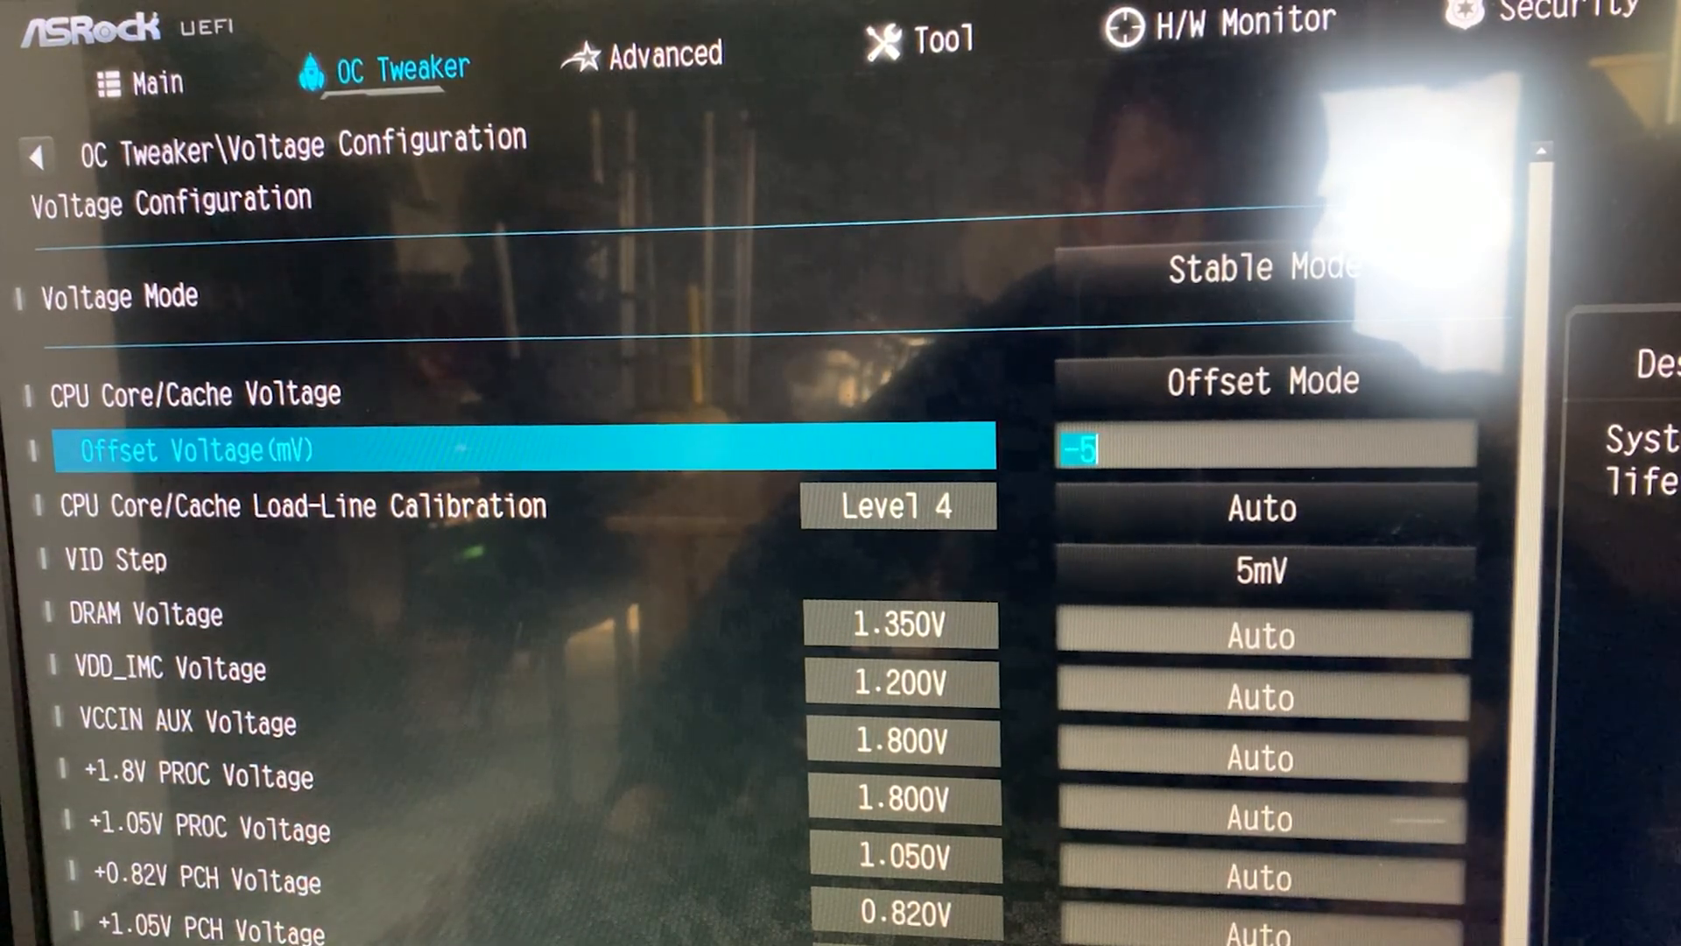
text(1)
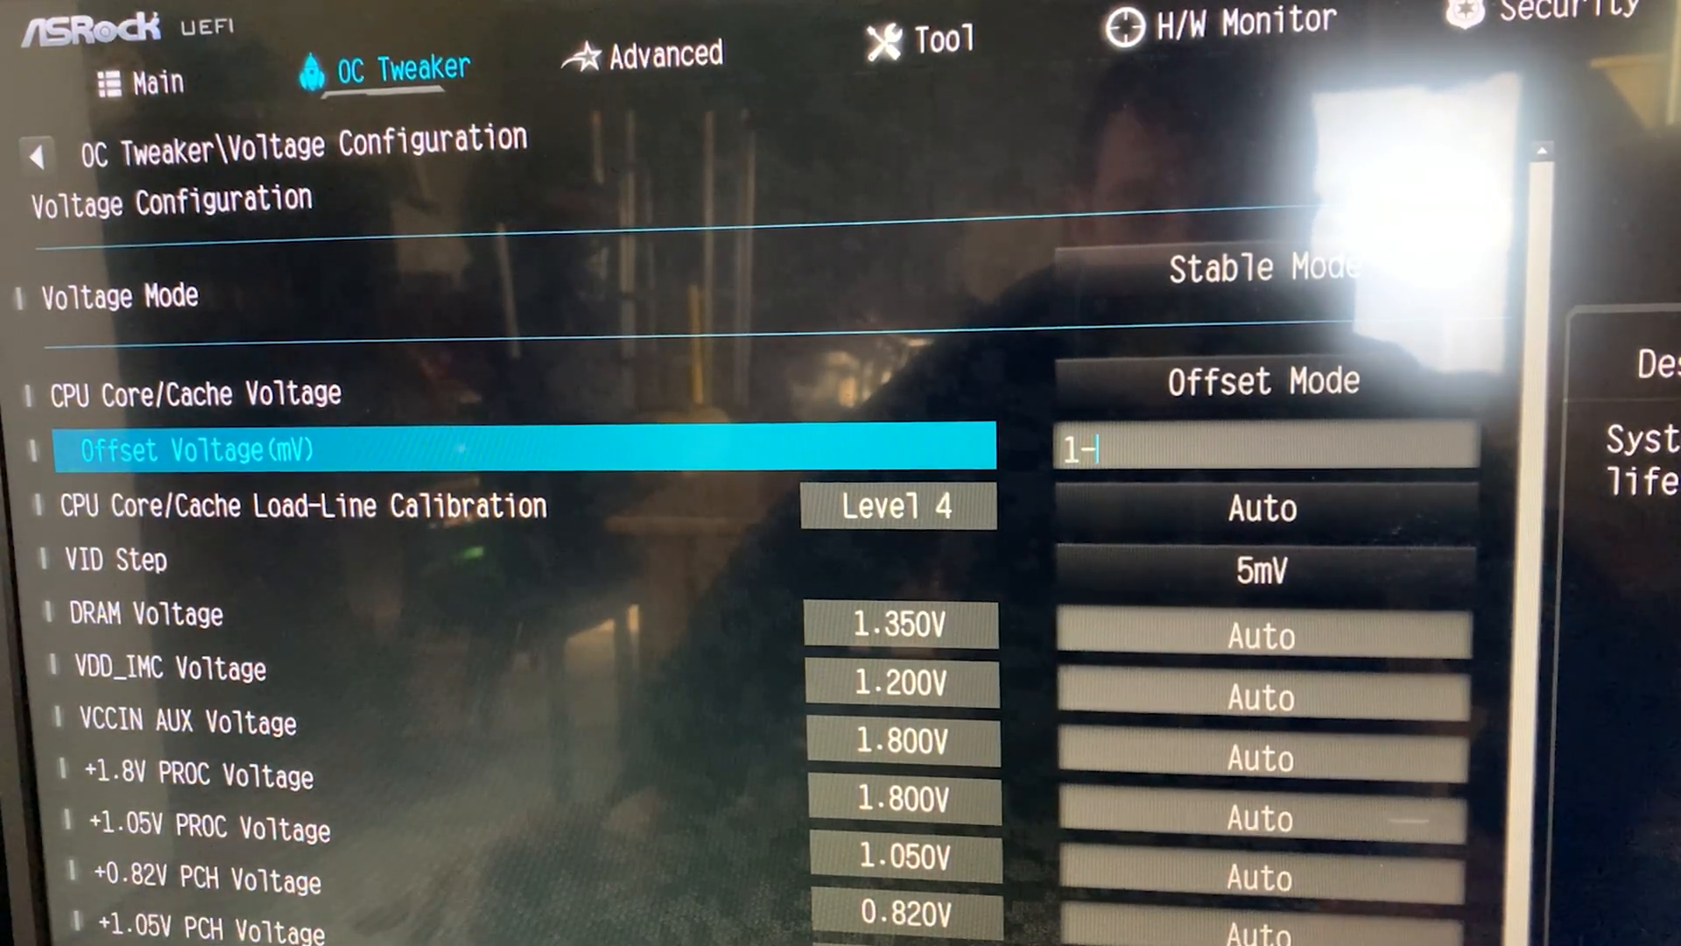
text(-100)
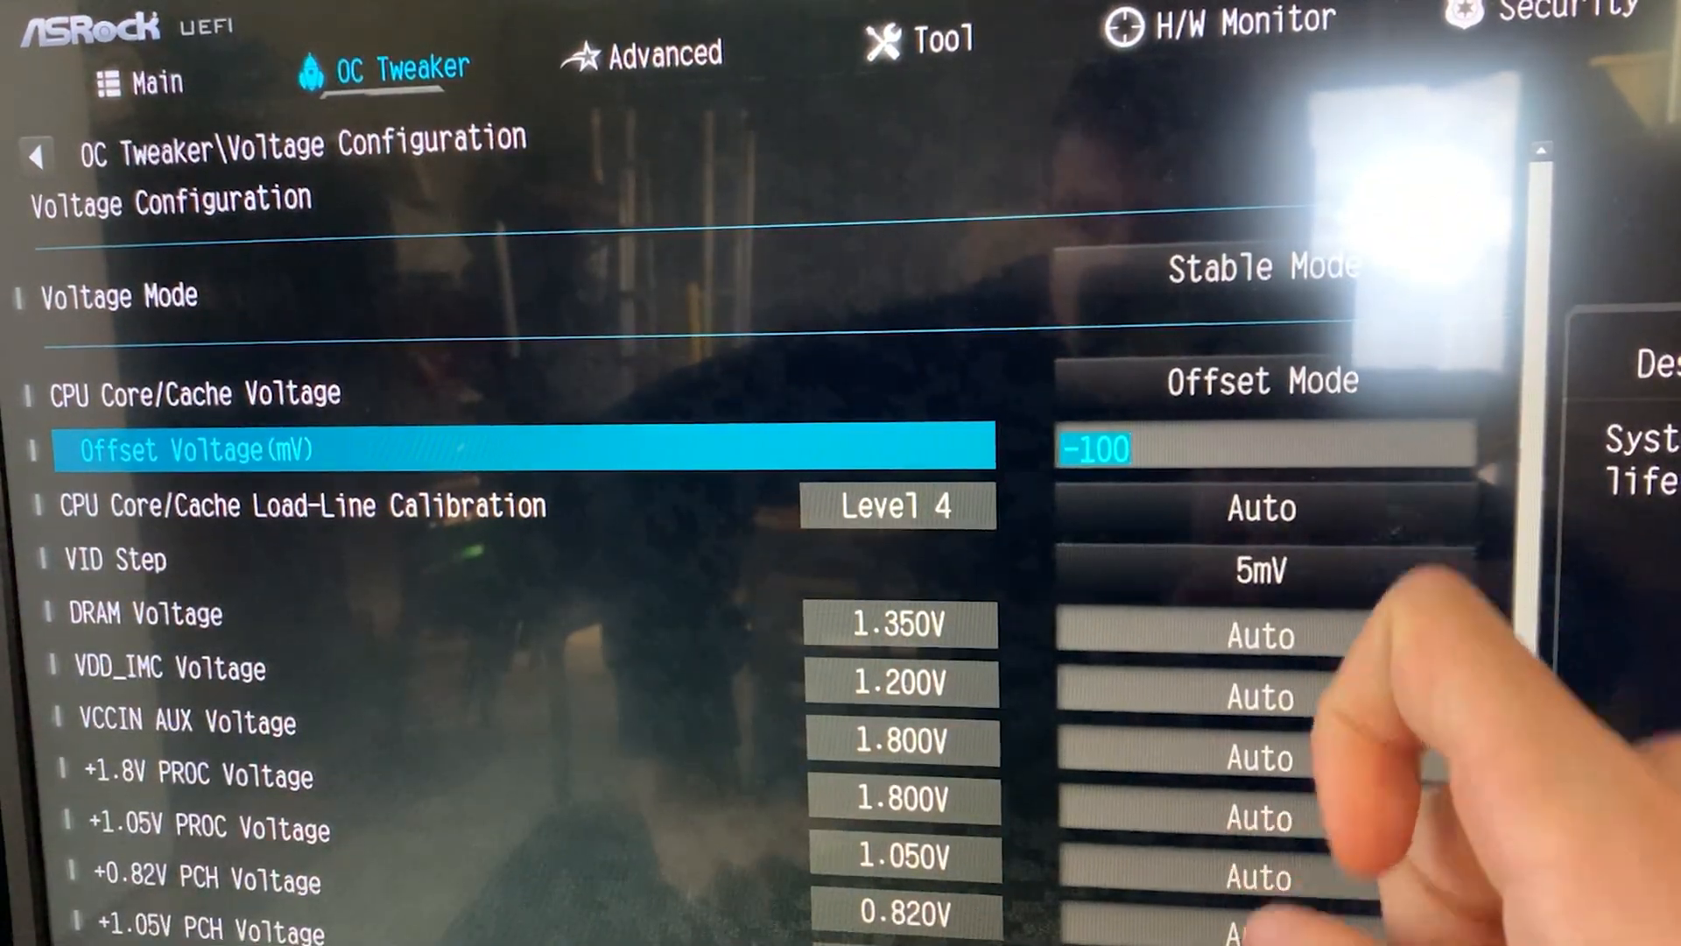
key(Down)
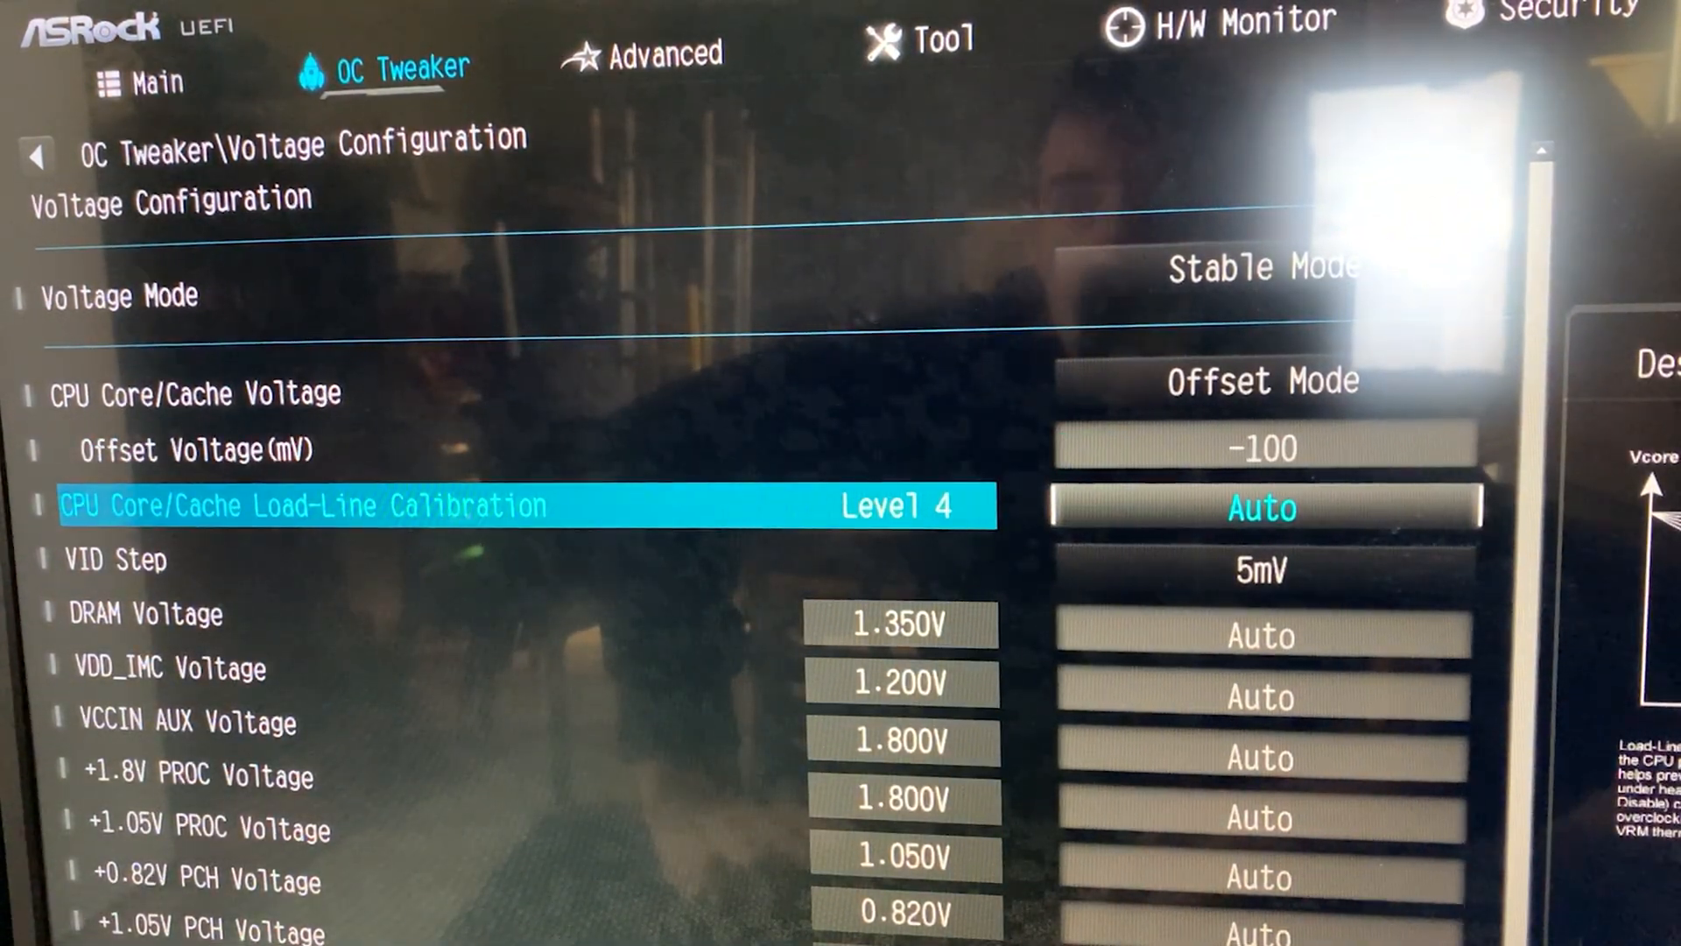
Bring up the CPU Core/Cache Load-Line Calibration choices.
click(305, 504)
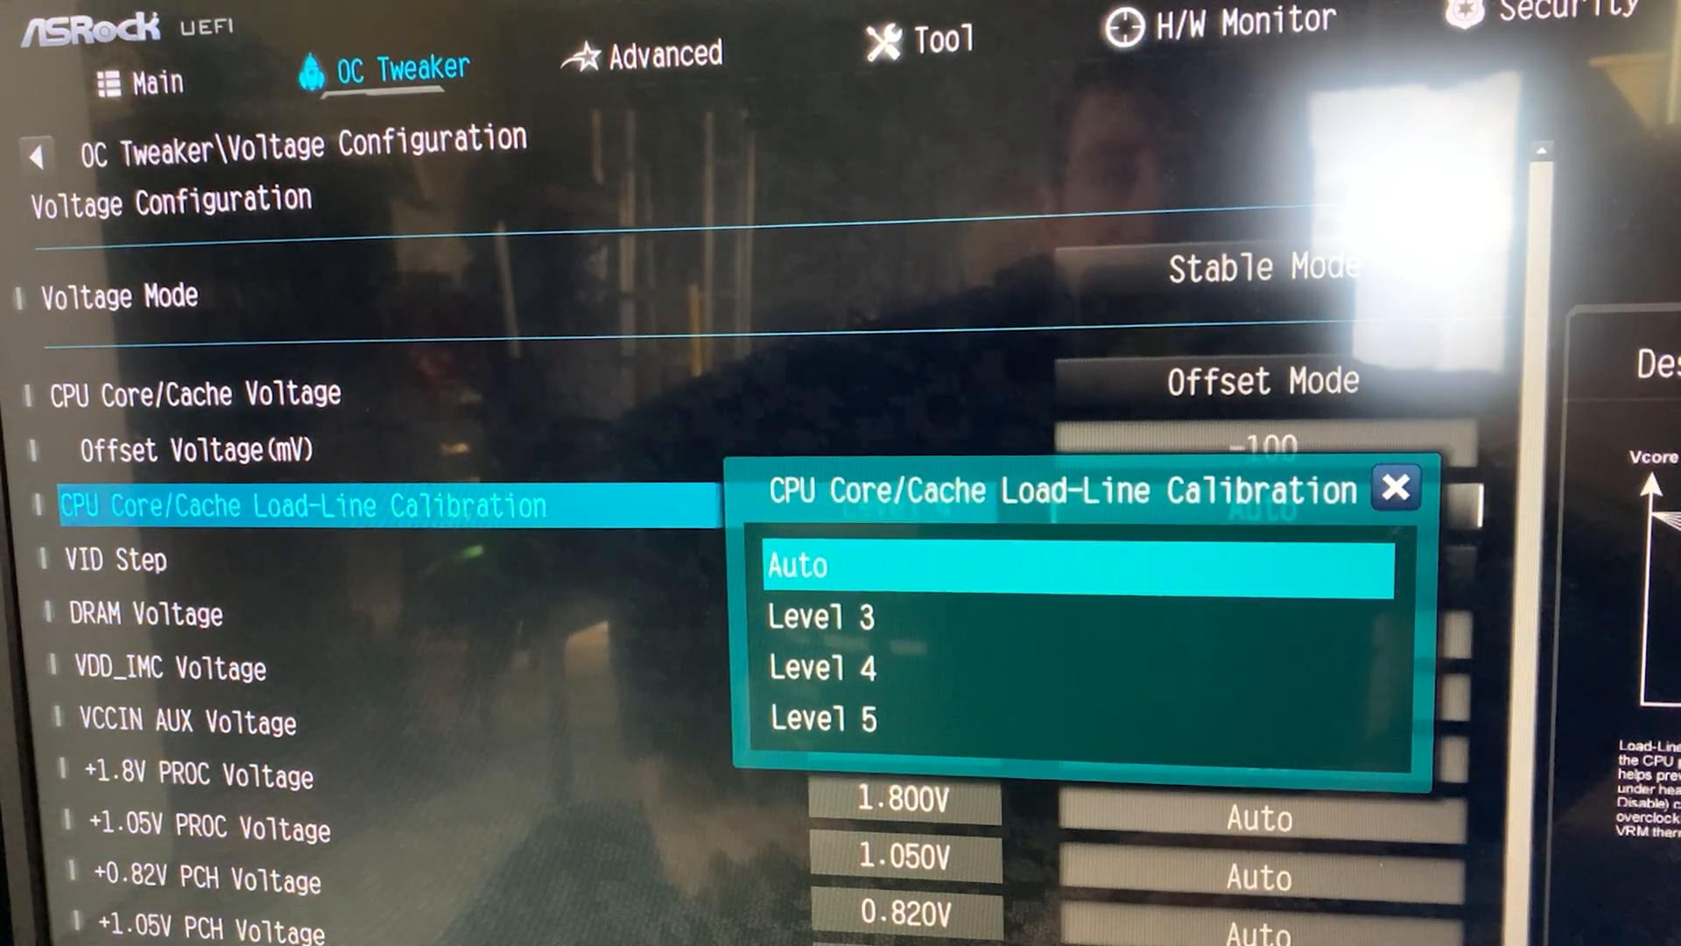